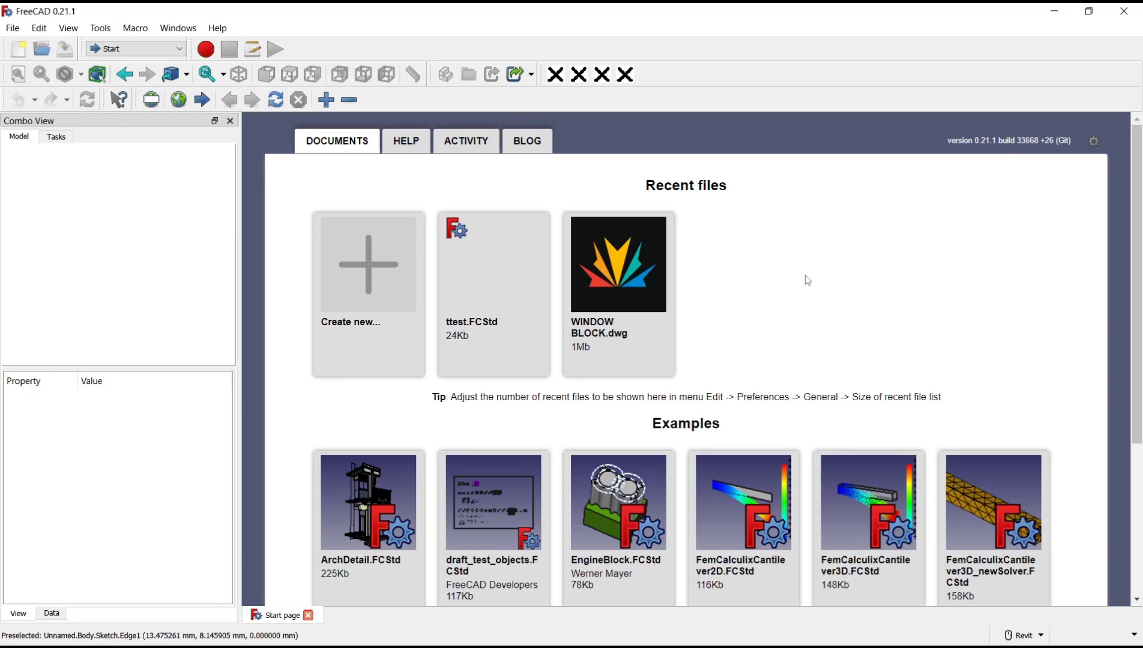
mouse_move(336, 228)
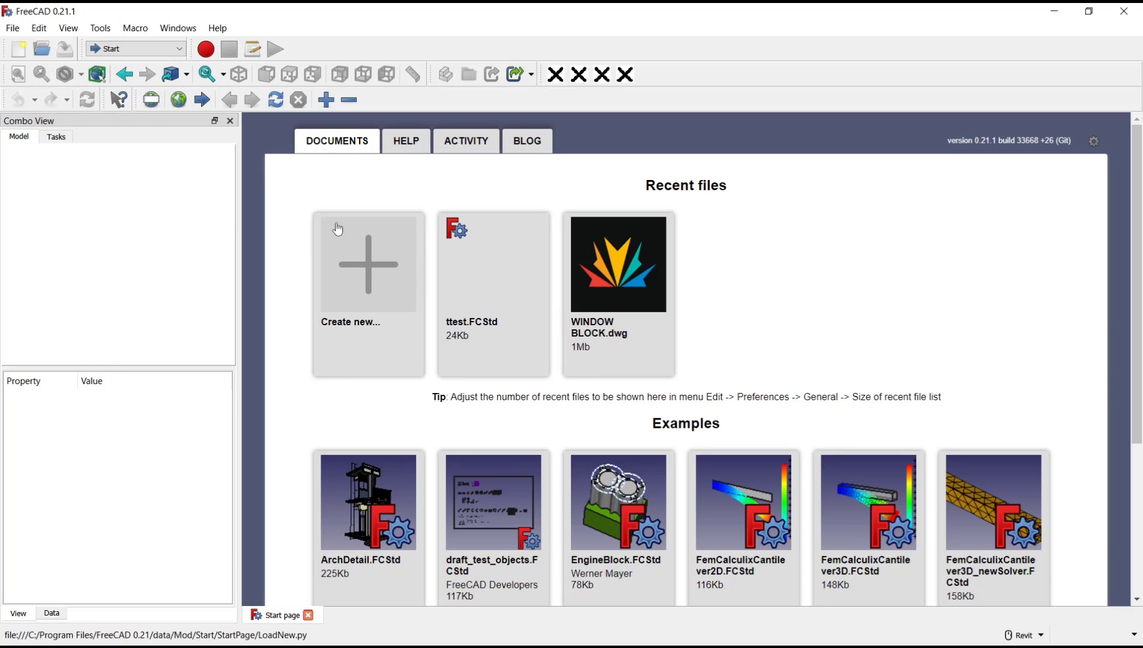
- Create a new empty document and switch to the Part Design workbench
click(367, 264)
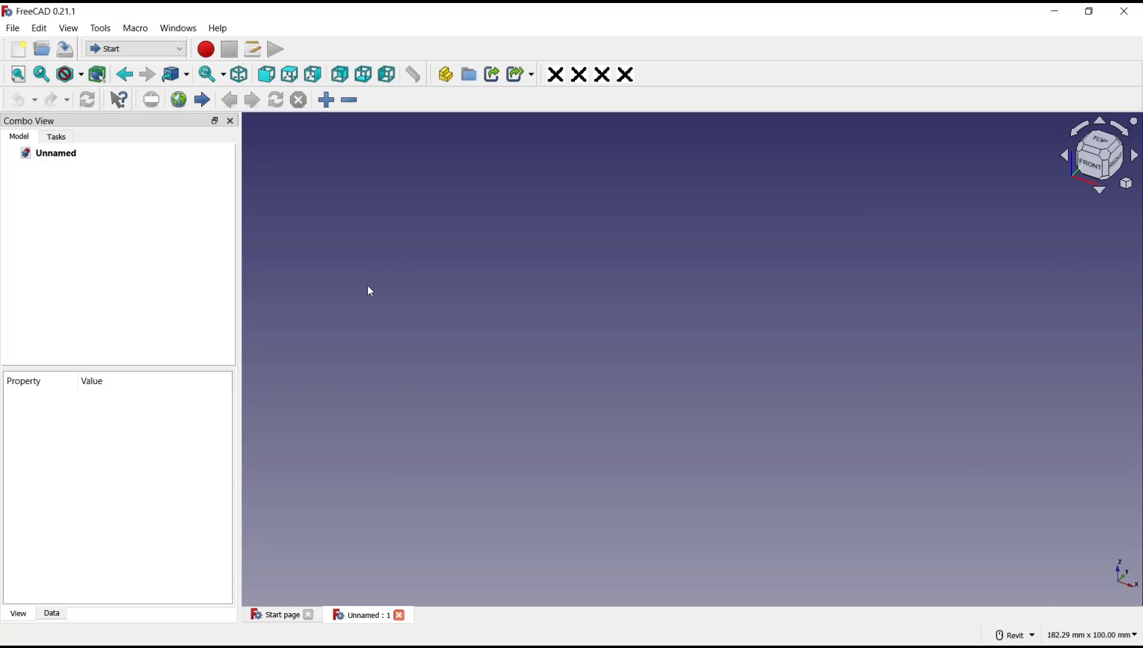
click(135, 48)
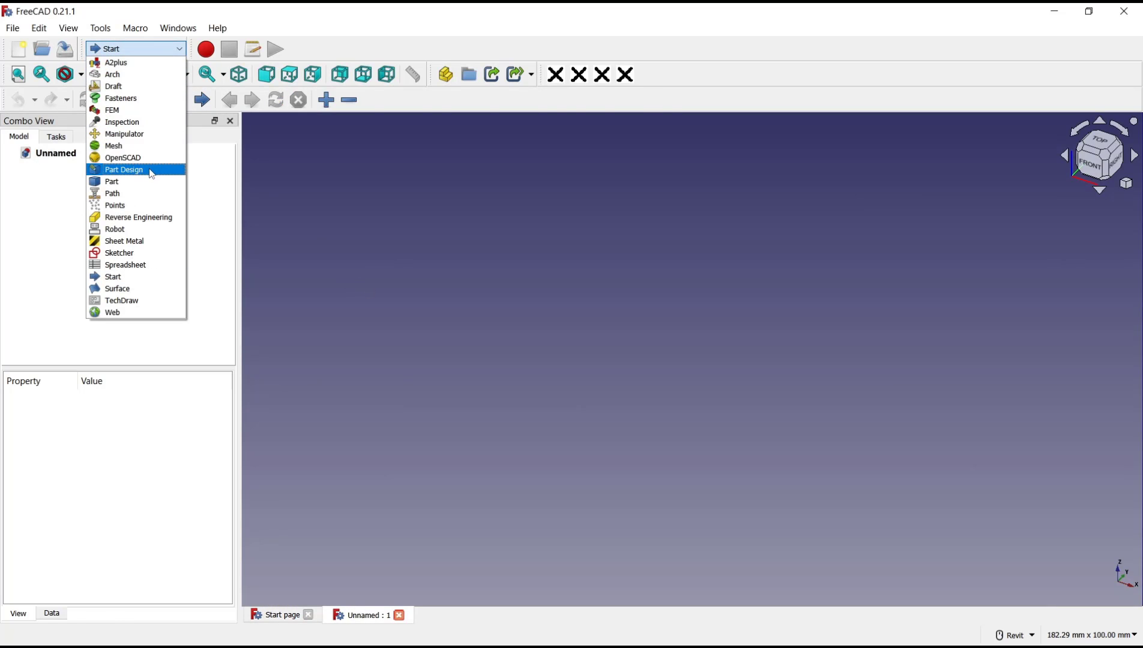
click(124, 169)
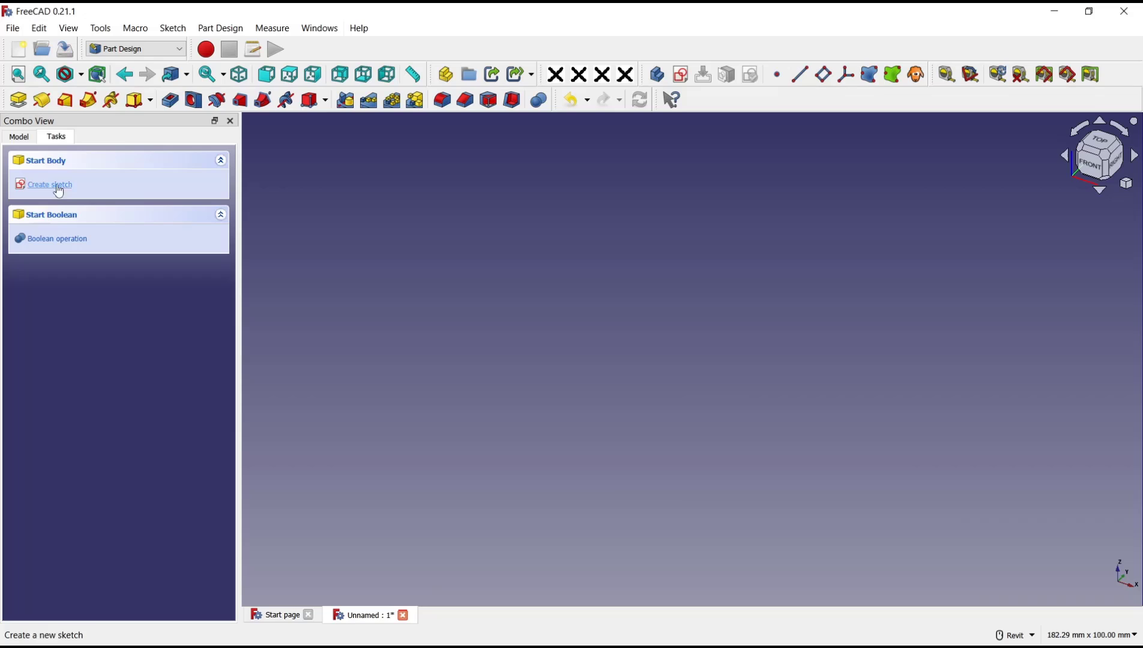
- Start a new sketch in the body on the XY-plane
click(48, 183)
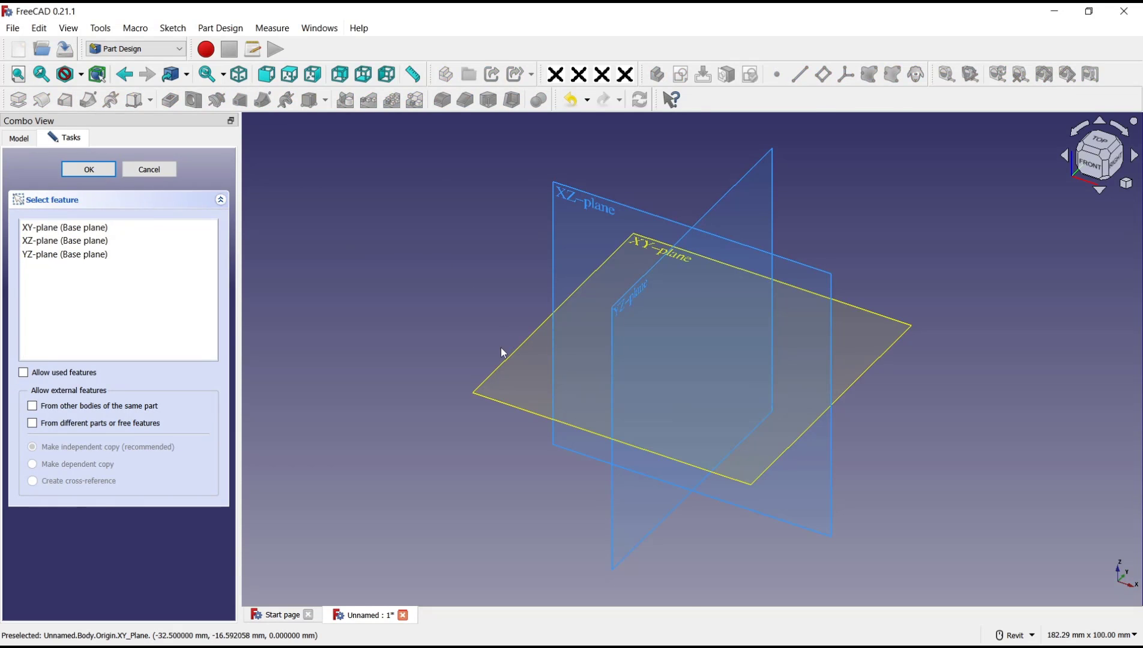
click(88, 169)
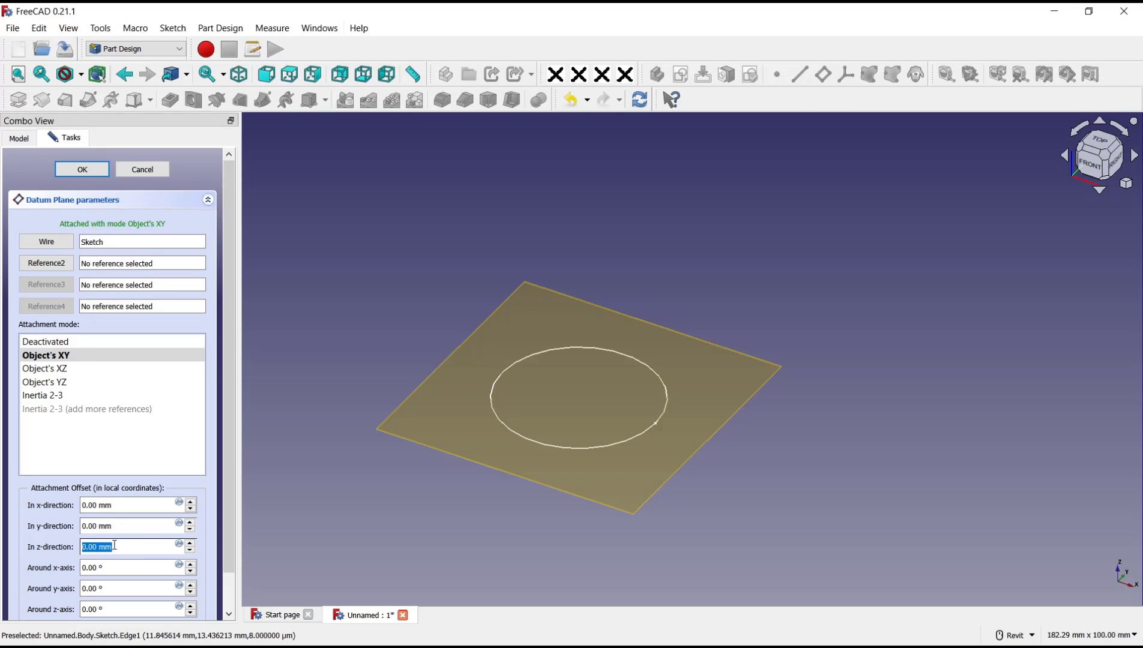
- Set the datum plane's z-direction offset to 50 mm
text(50)
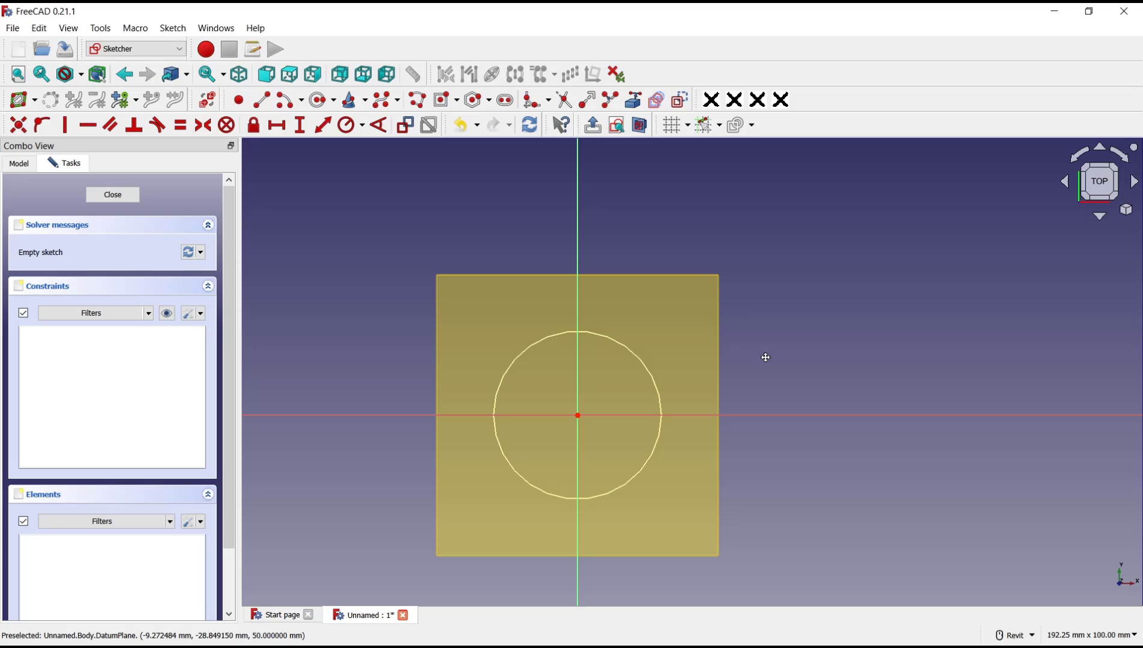
mouse_move(435, 194)
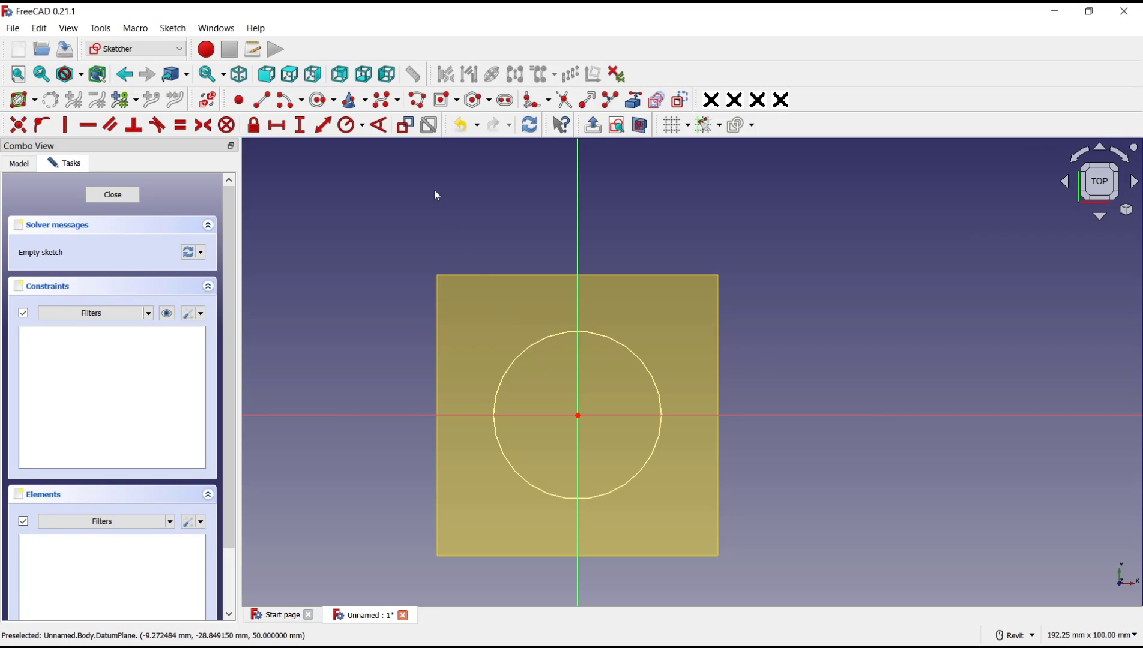
mouse_move(438, 100)
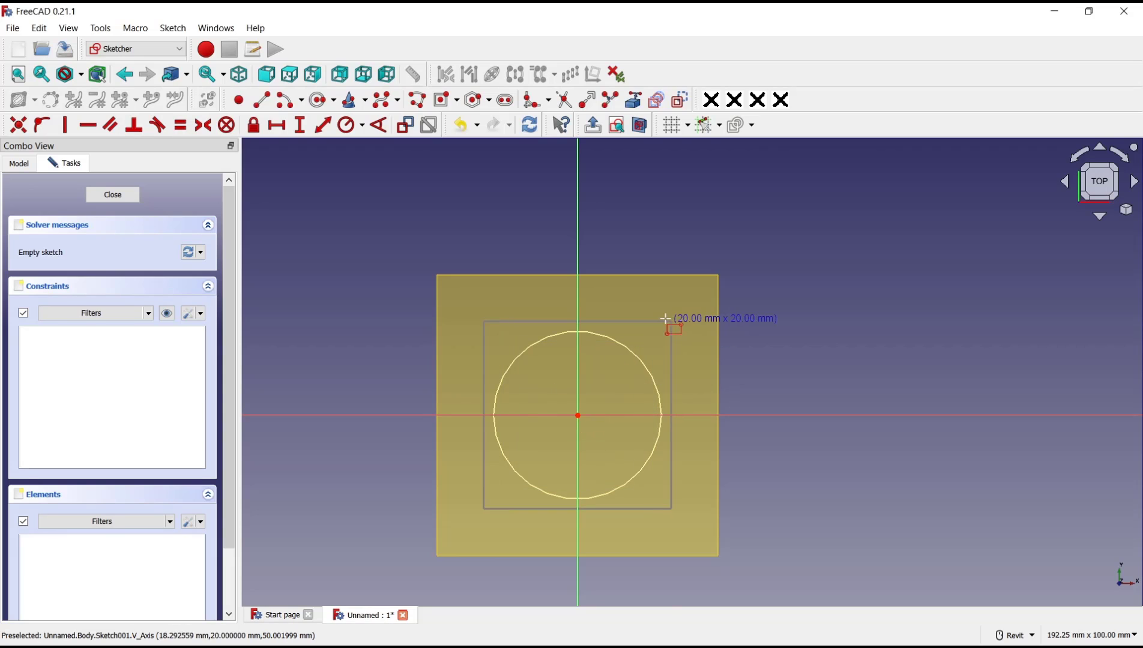
- Finish the square's opposite corner and close the square sketch
click(670, 321)
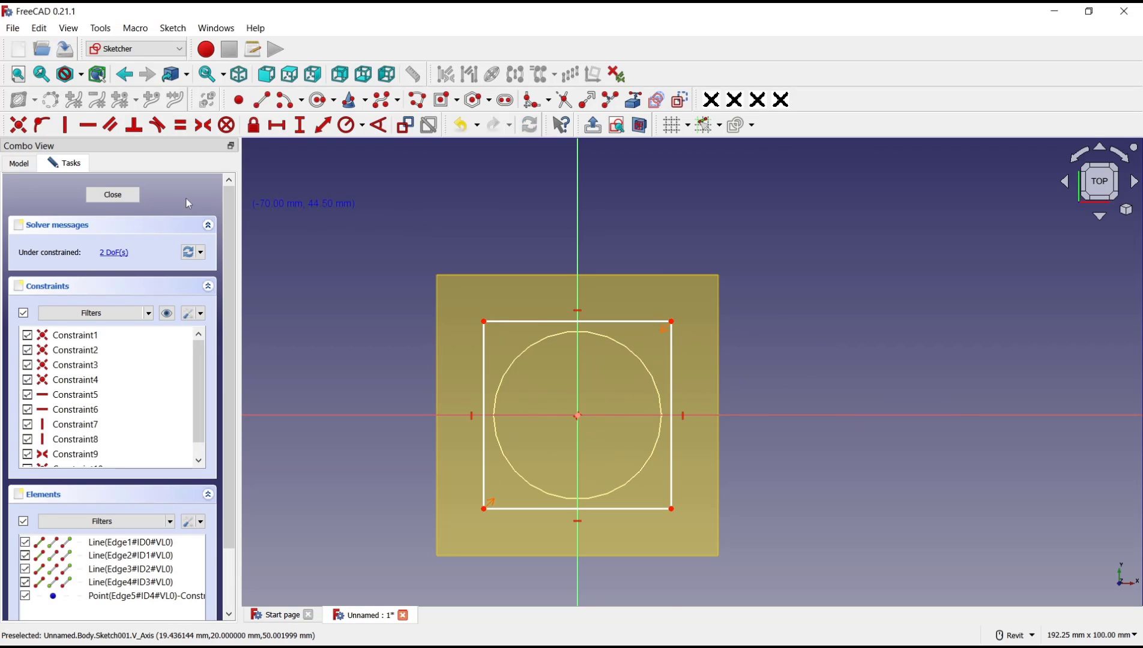
click(112, 194)
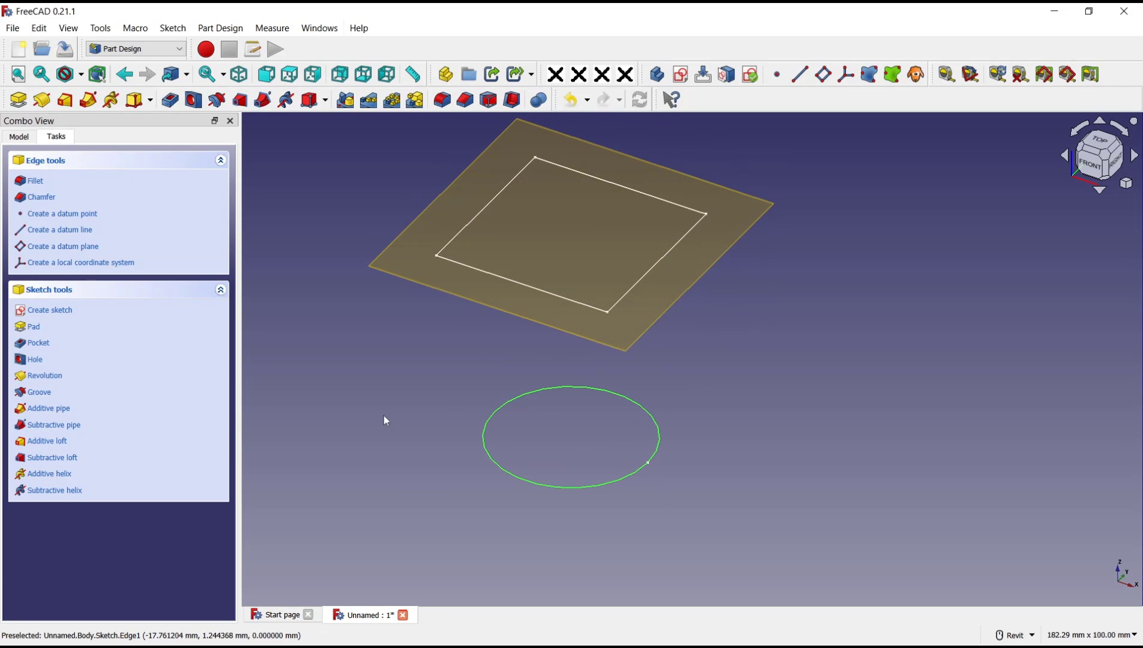
mouse_move(64, 100)
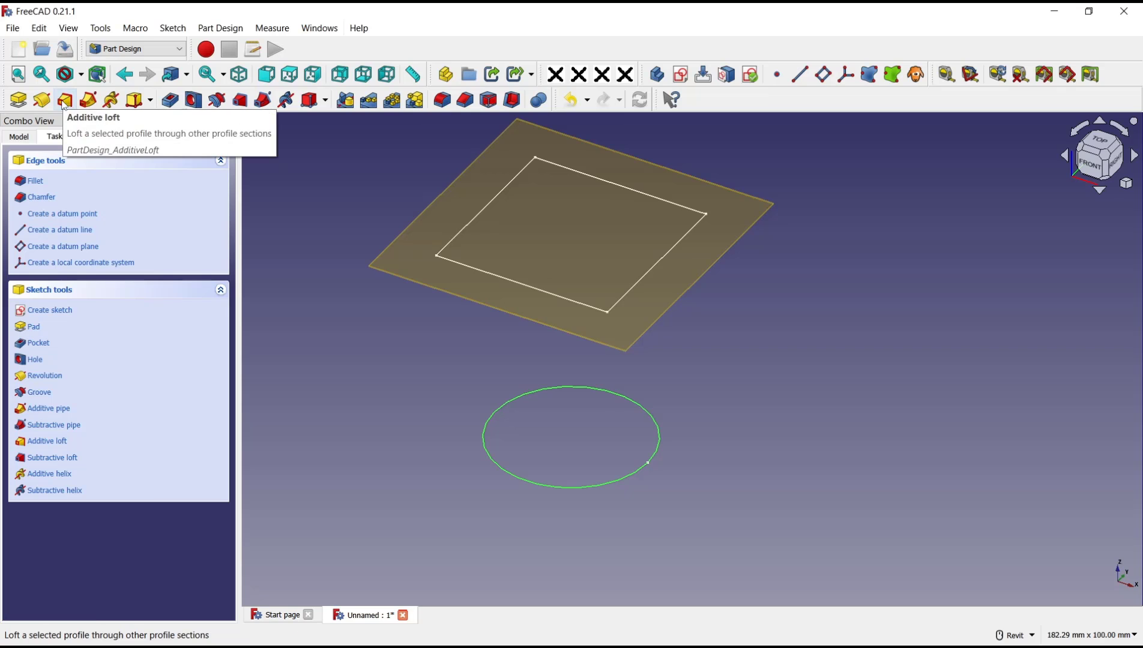
- Create an additive loft from the circle sketch with the square sketch as its section
click(65, 100)
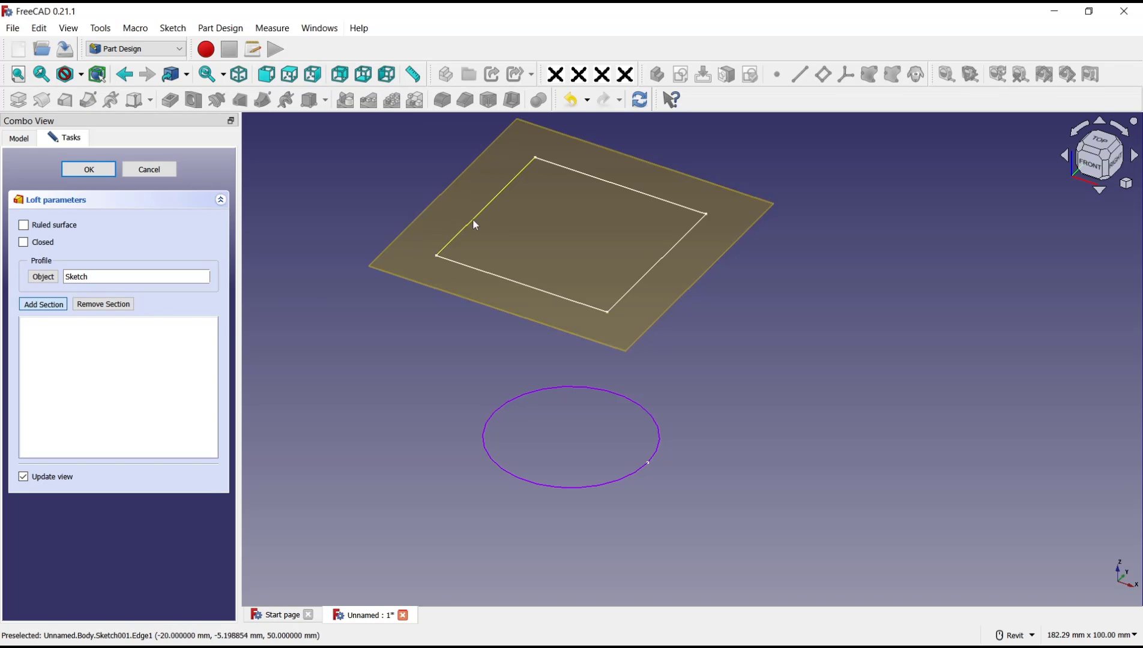
click(42, 304)
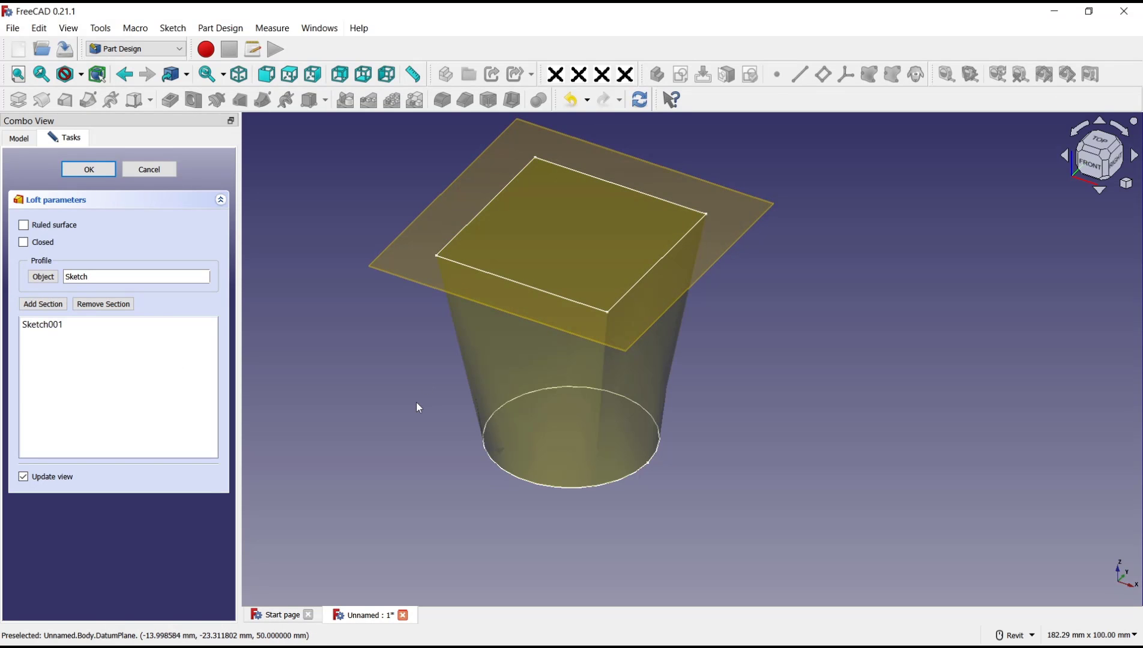
click(89, 169)
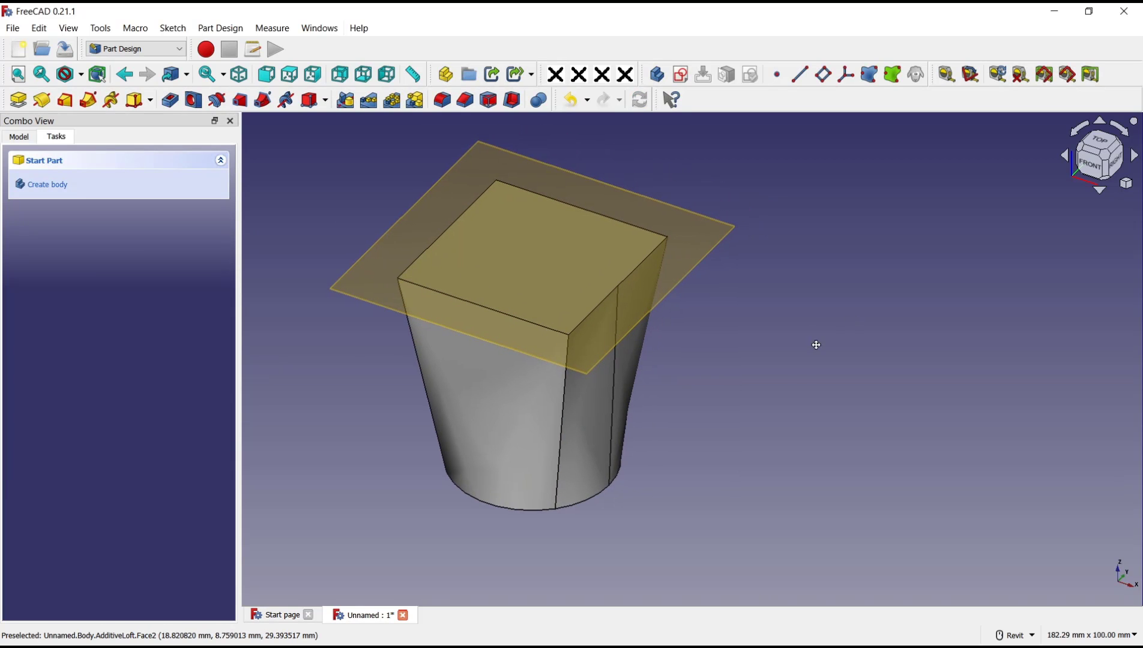
mouse_move(591, 320)
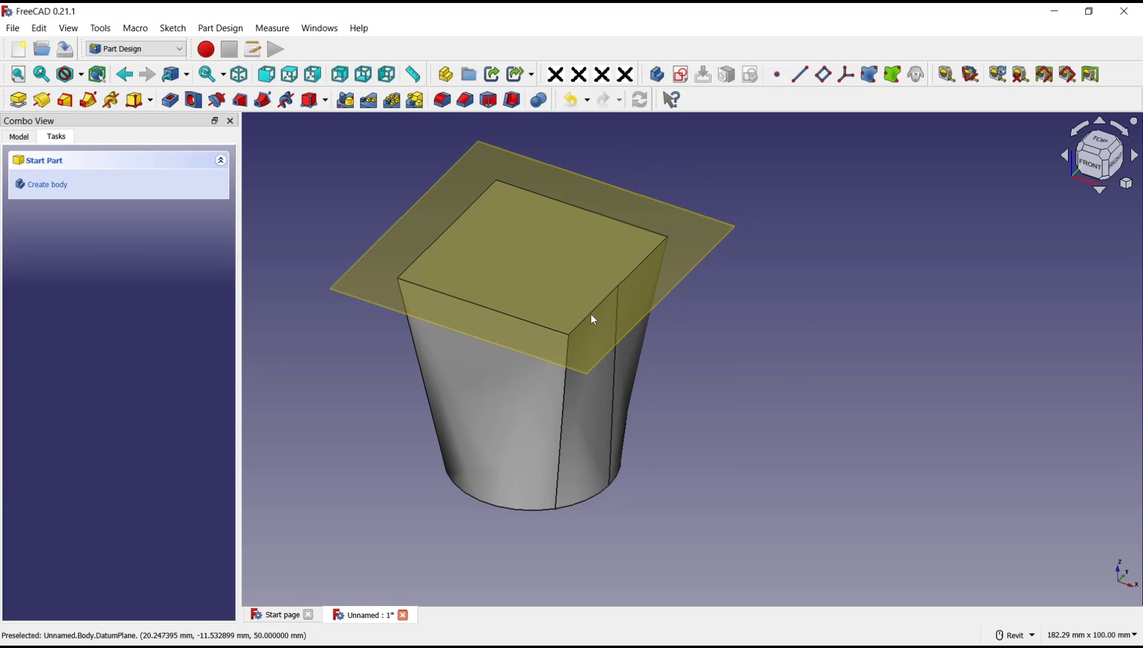